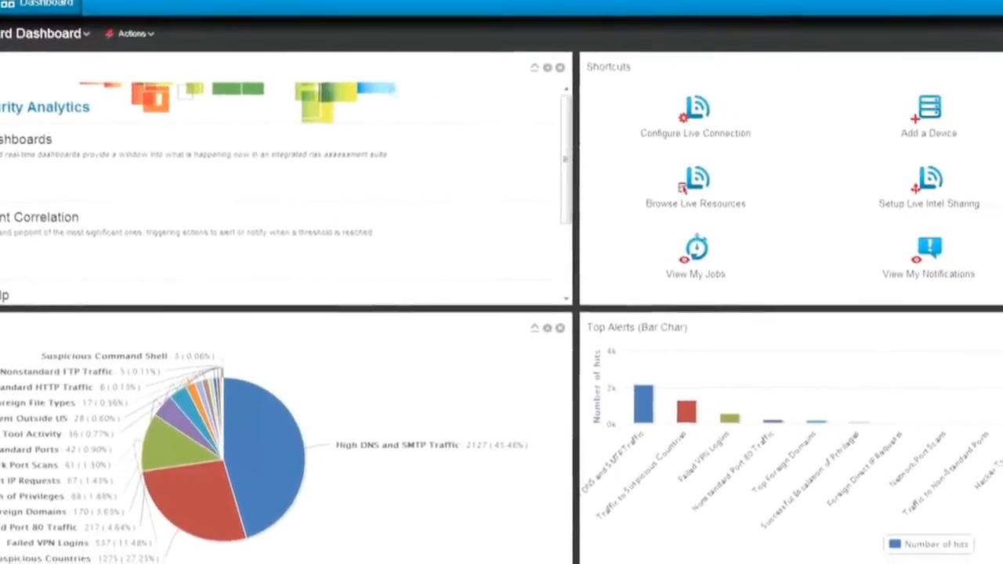
Step: Bring up Archer's open-incidents overview and select the Failed VPN Logins incident INC-451
scroll(down, 3)
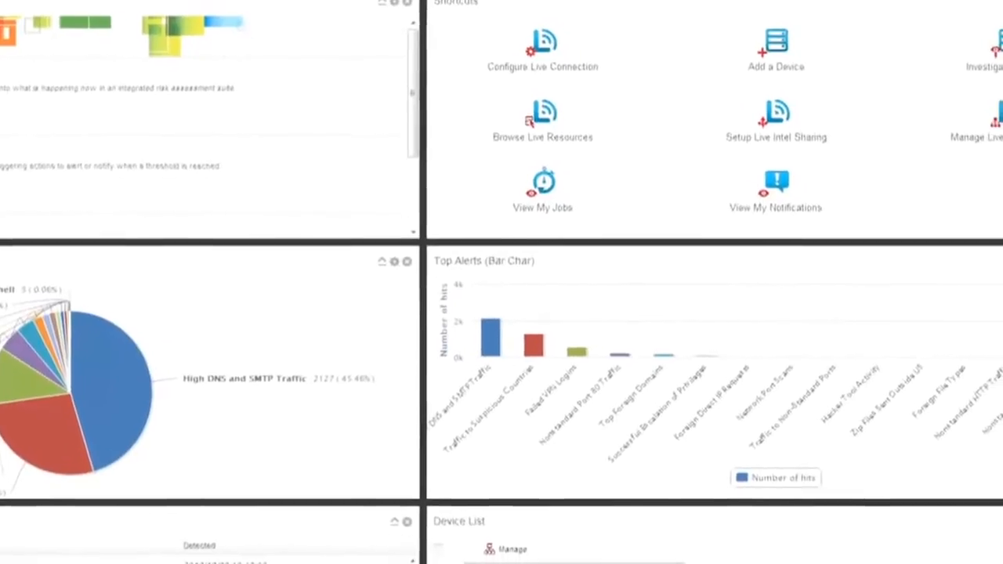
scroll(down, 3)
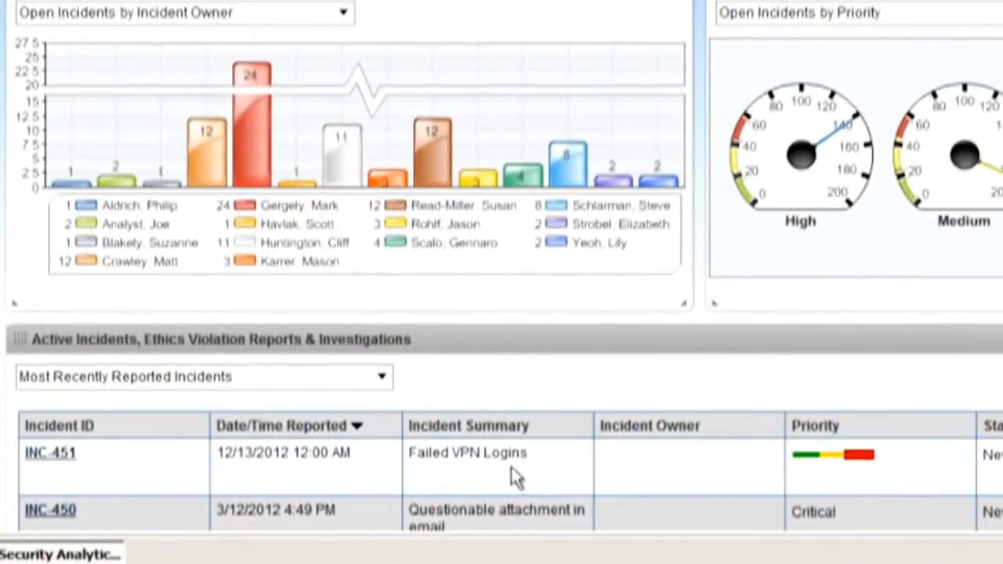
click(50, 453)
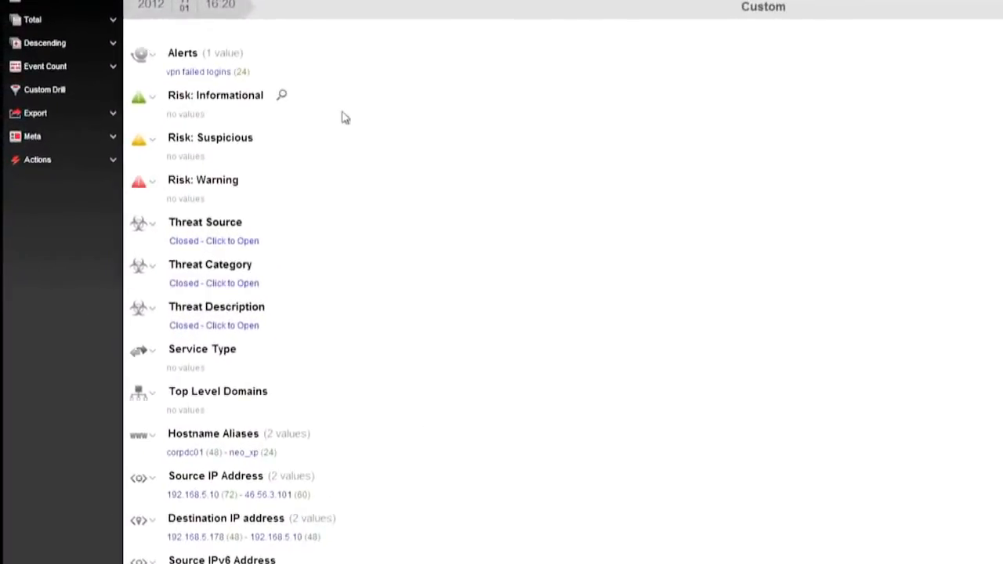
Step: Review the vpn failed logins meta keys: source IPs, action events, source country, organization and city
scroll(down, 3)
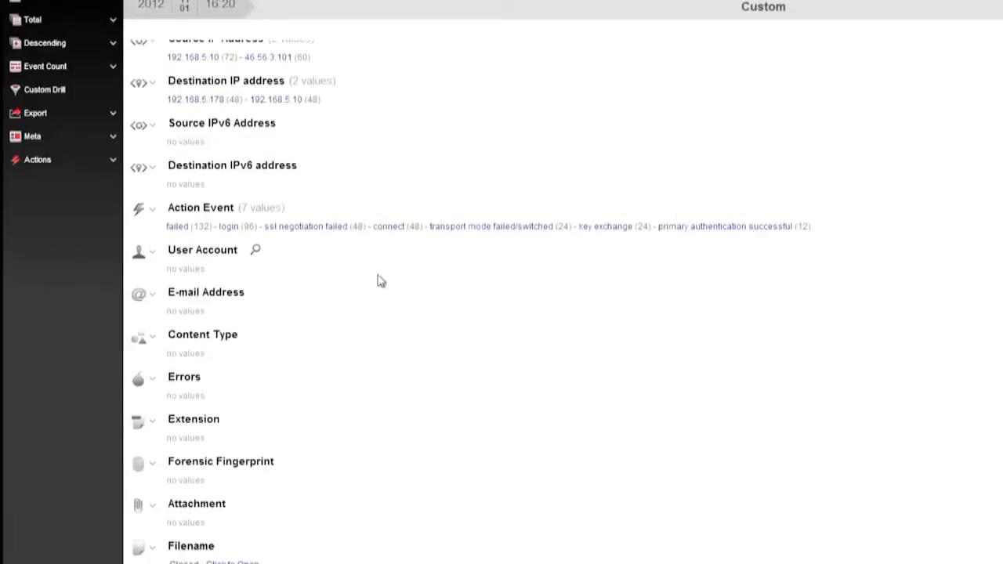
scroll(down, 3)
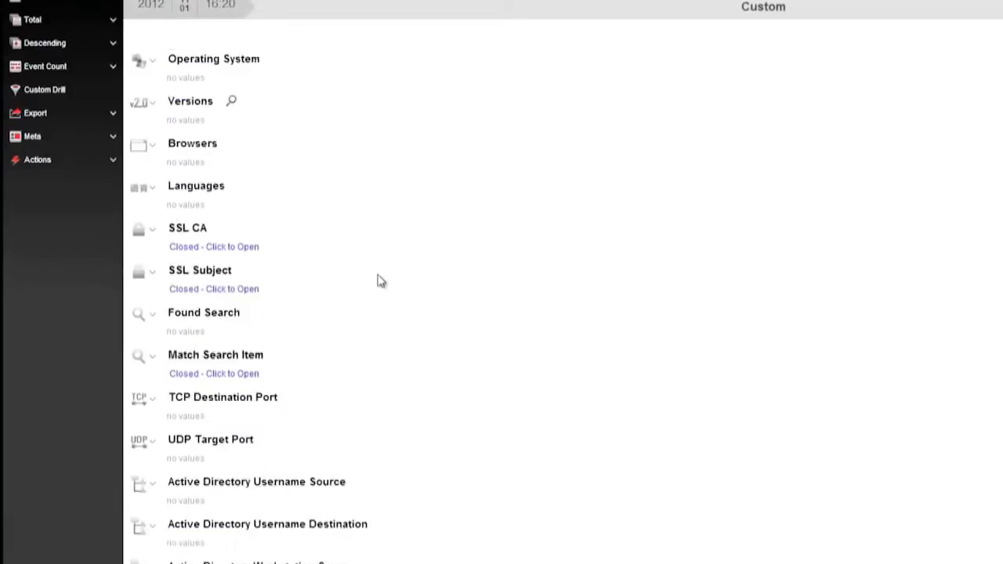
scroll(down, 3)
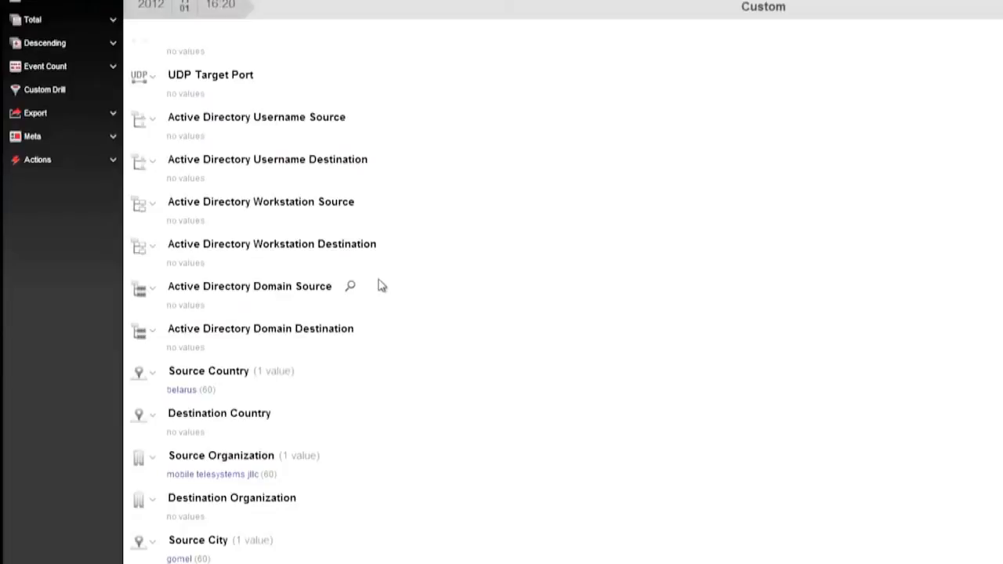
mouse_move(200, 401)
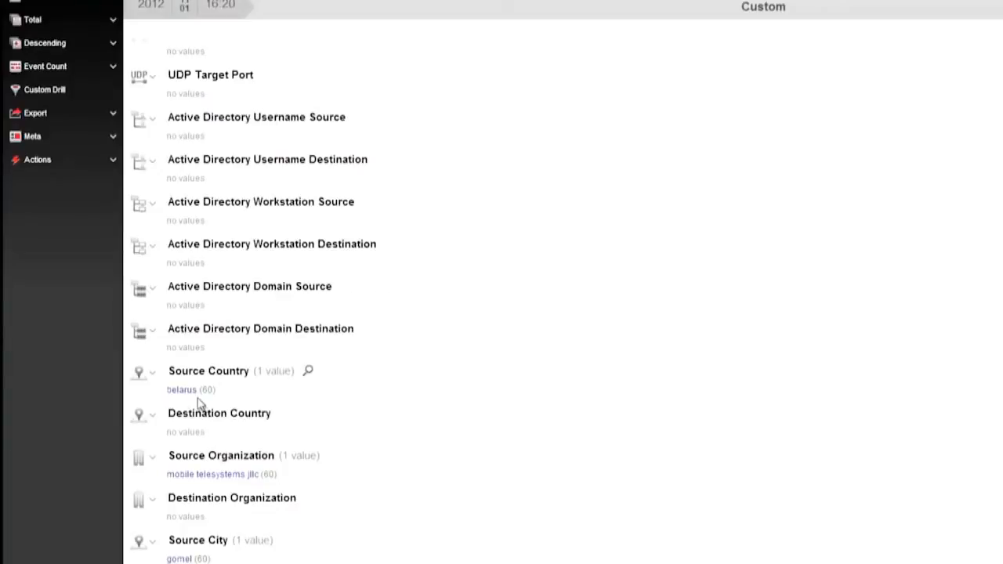
mouse_move(265, 405)
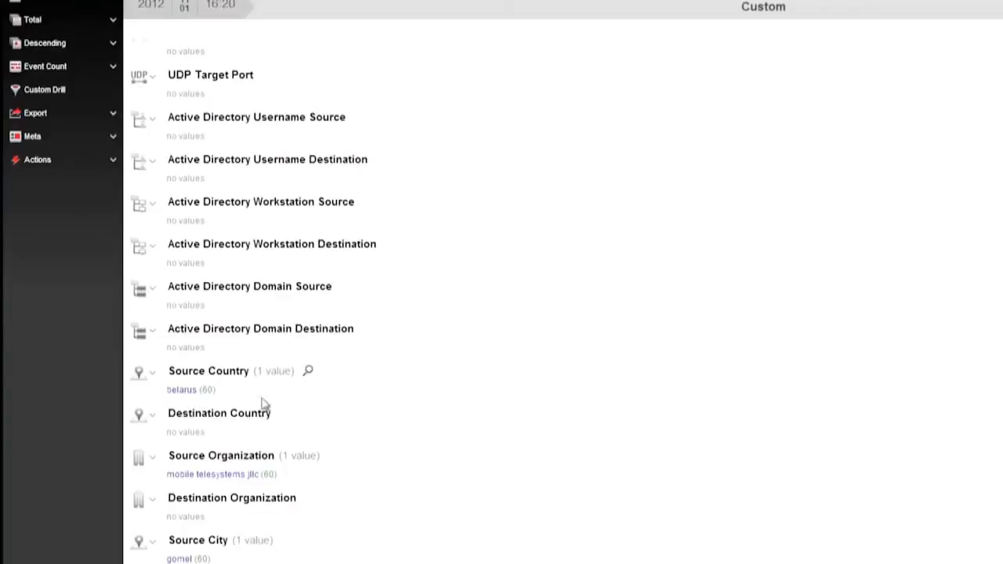
scroll(up, 3)
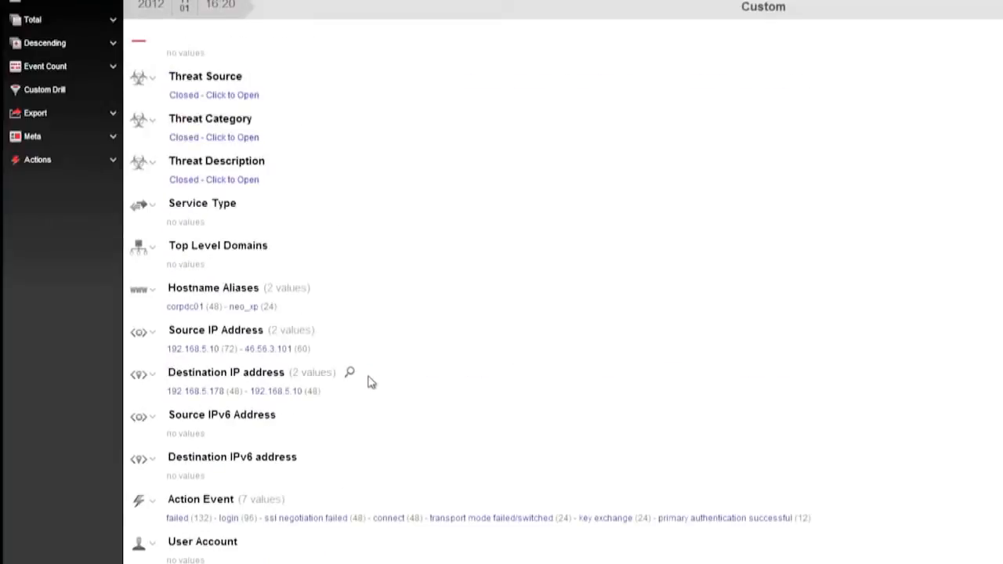
mouse_move(191, 348)
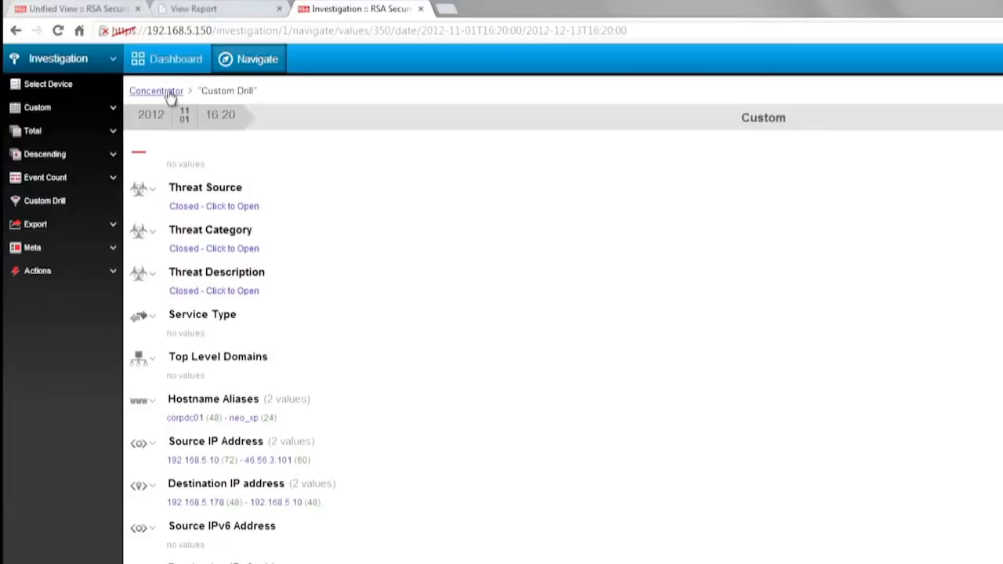
Step: Drill into ip.src=192.168.5.10 and inspect its Alerts and Risk meta values
click(157, 91)
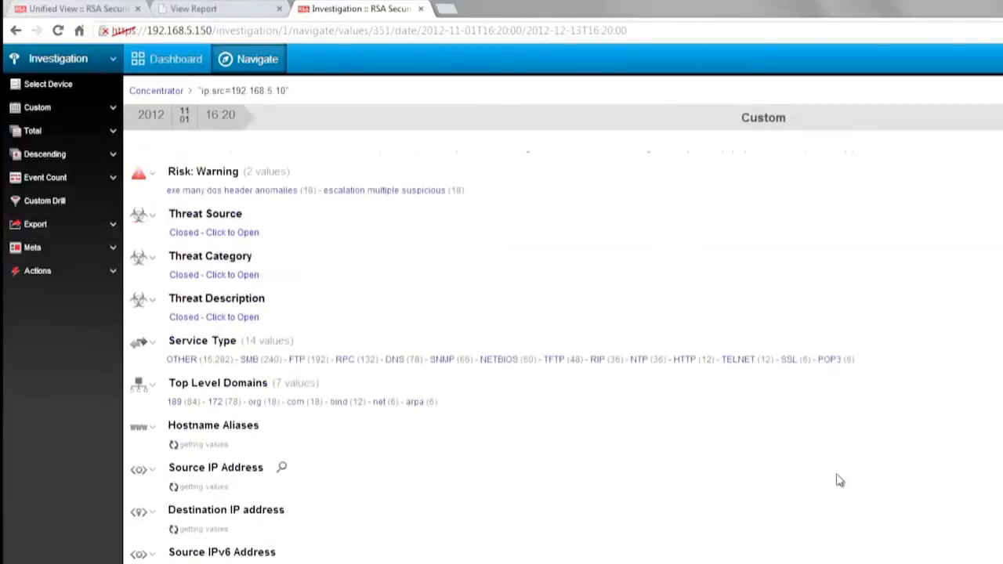
scroll(up, 3)
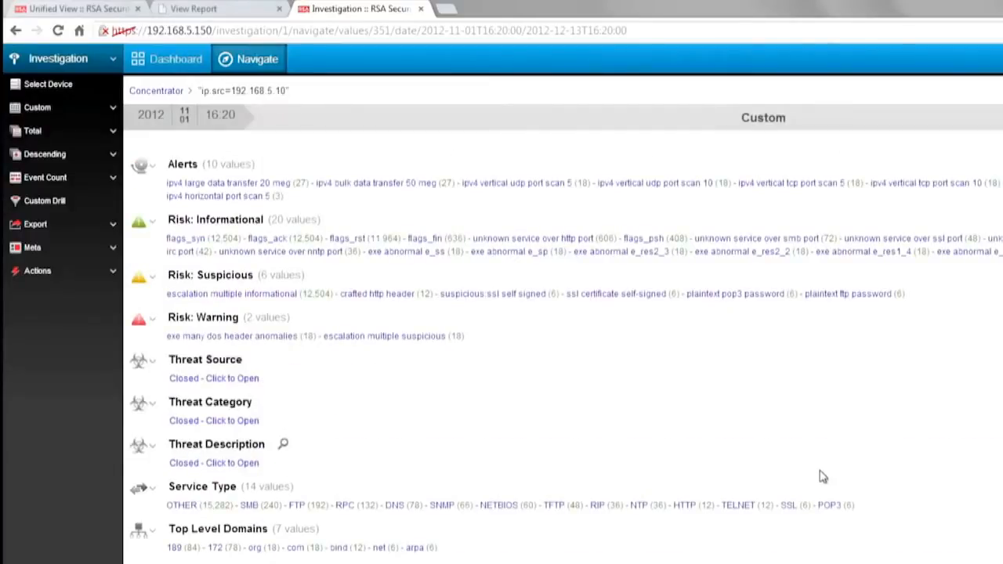
mouse_move(217, 196)
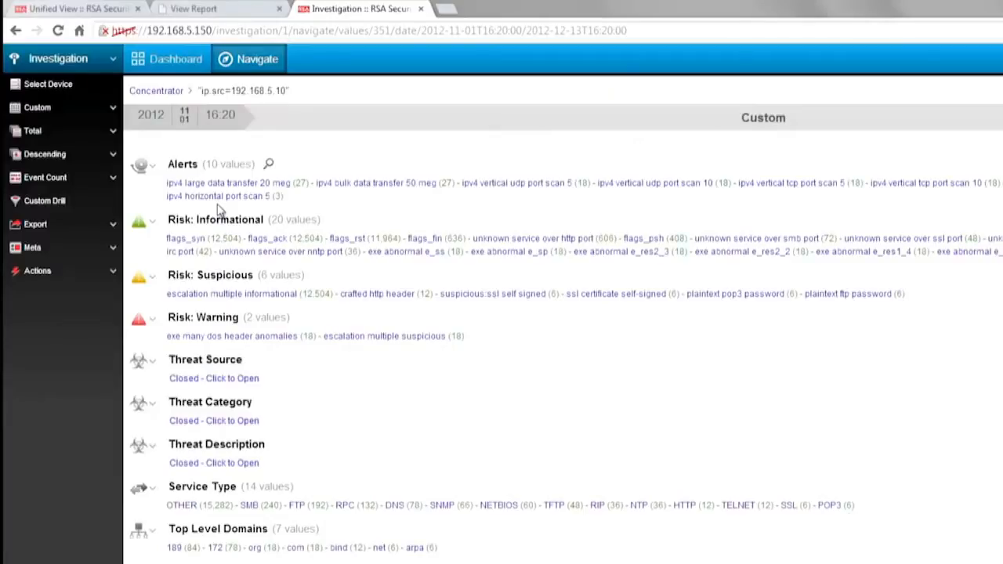
mouse_move(201, 219)
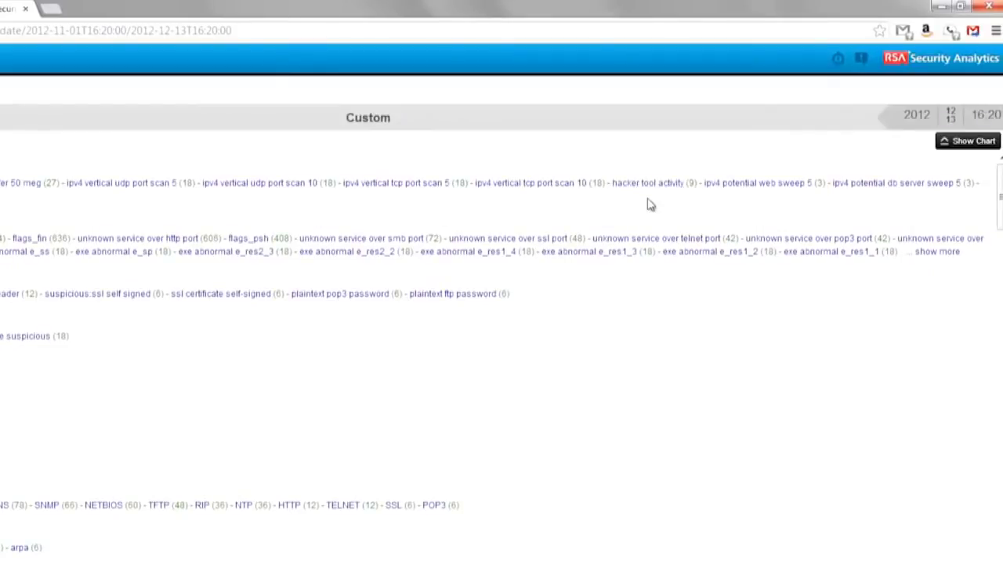
mouse_move(657, 200)
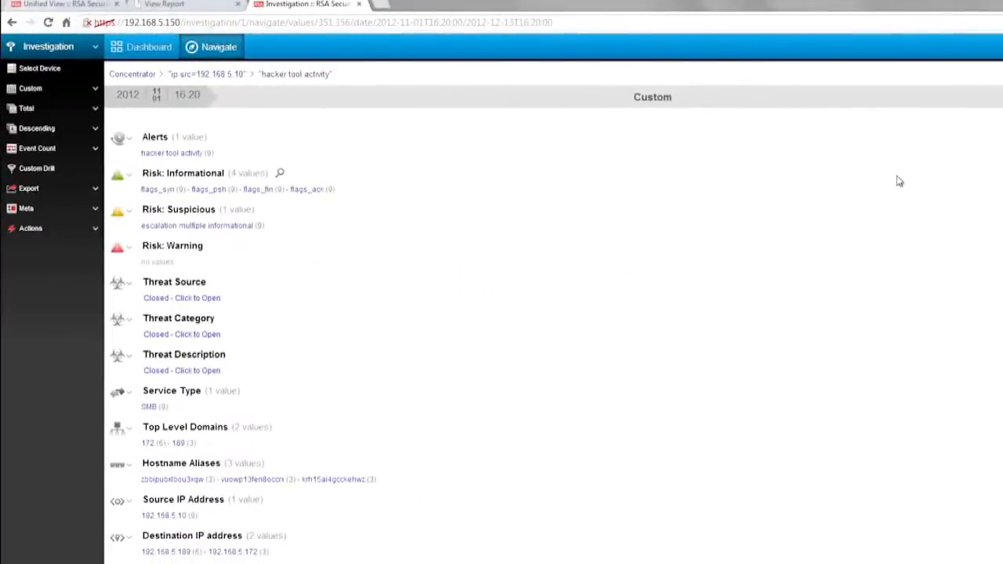
Step: Scroll the hacker tool activity meta before moving to the high-criticality asset drill
scroll(down, 3)
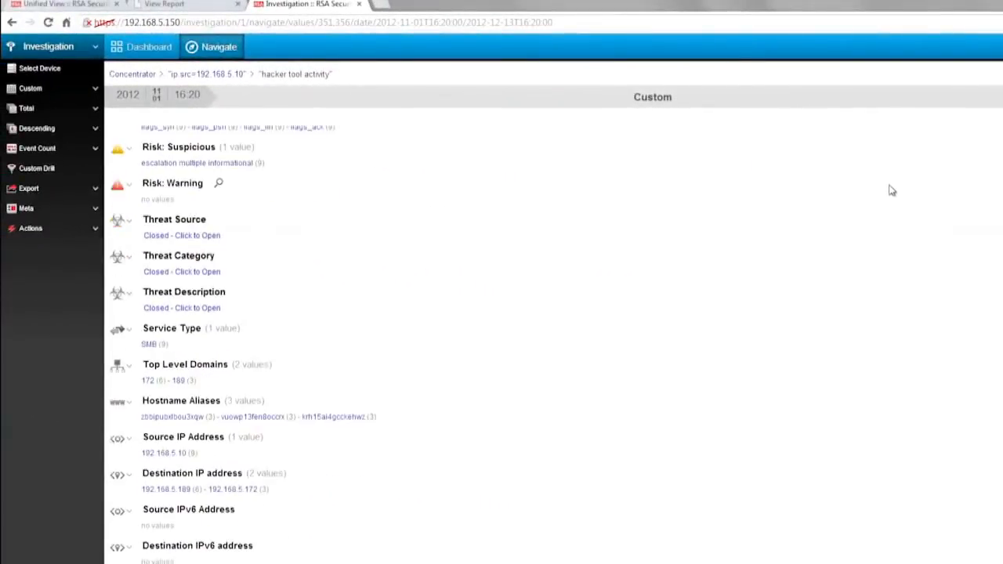
scroll(down, 3)
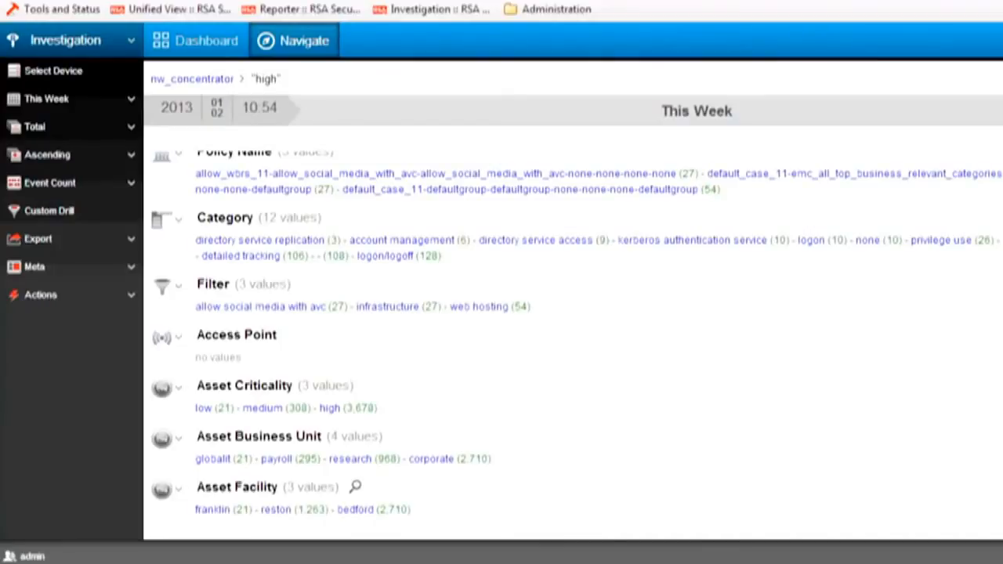
mouse_move(429, 400)
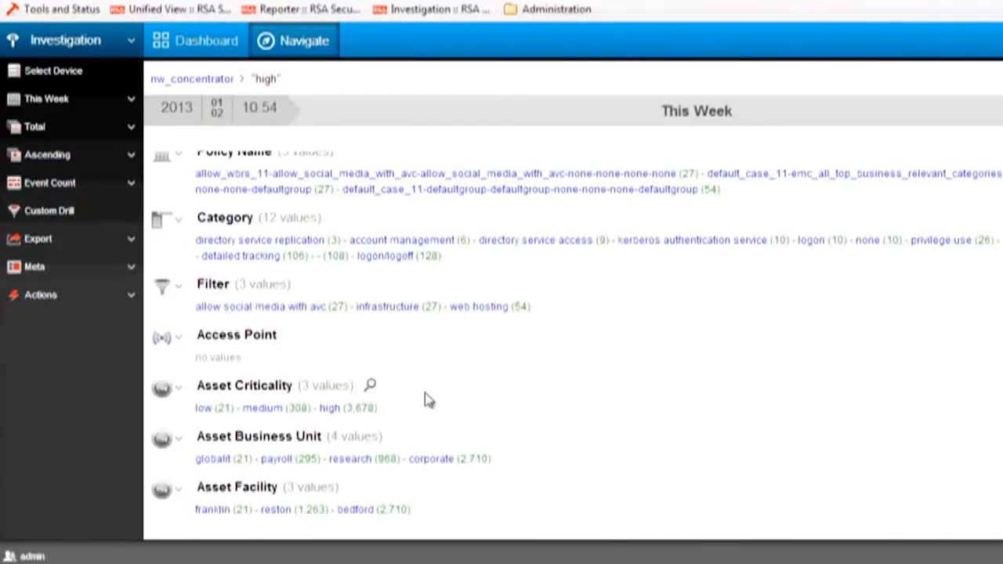
mouse_move(314, 472)
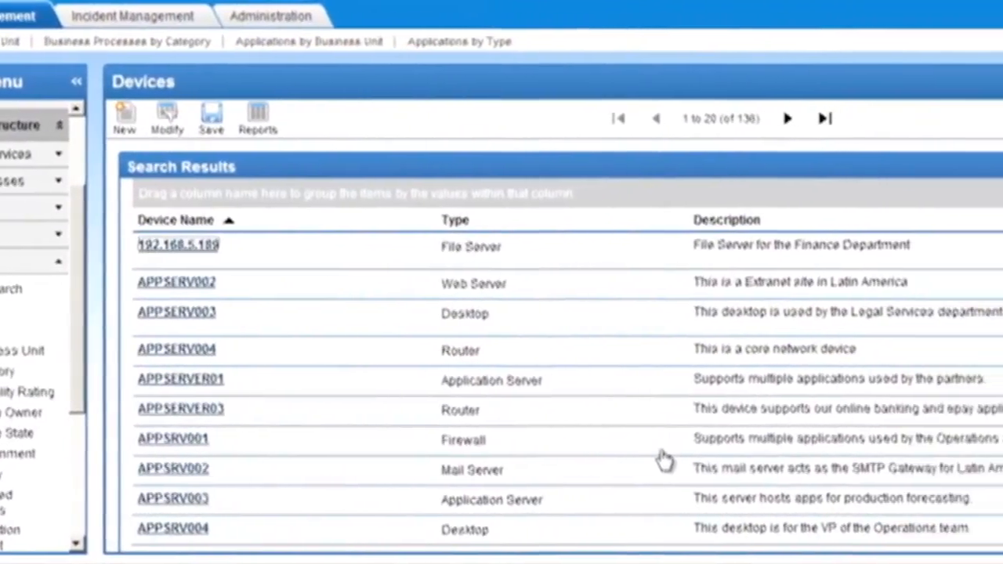
Step: Select device 192.168.5.189, the Finance Department file server, in Archer's Devices results
click(177, 245)
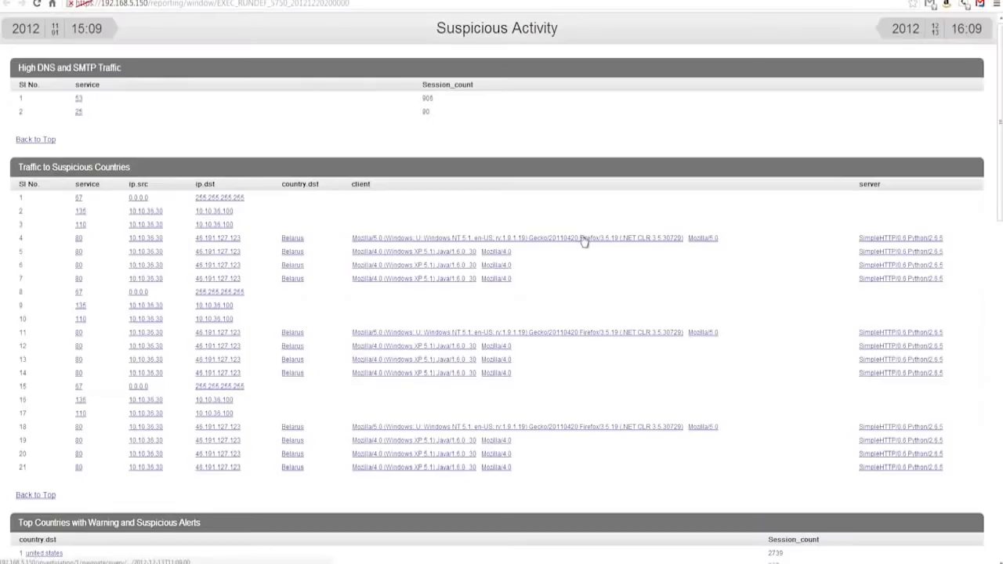
Step: Scroll the Suspicious Activity report to the Zip Files Sent Outside US table listing loot.zip with 6 sessions
scroll(down, 3)
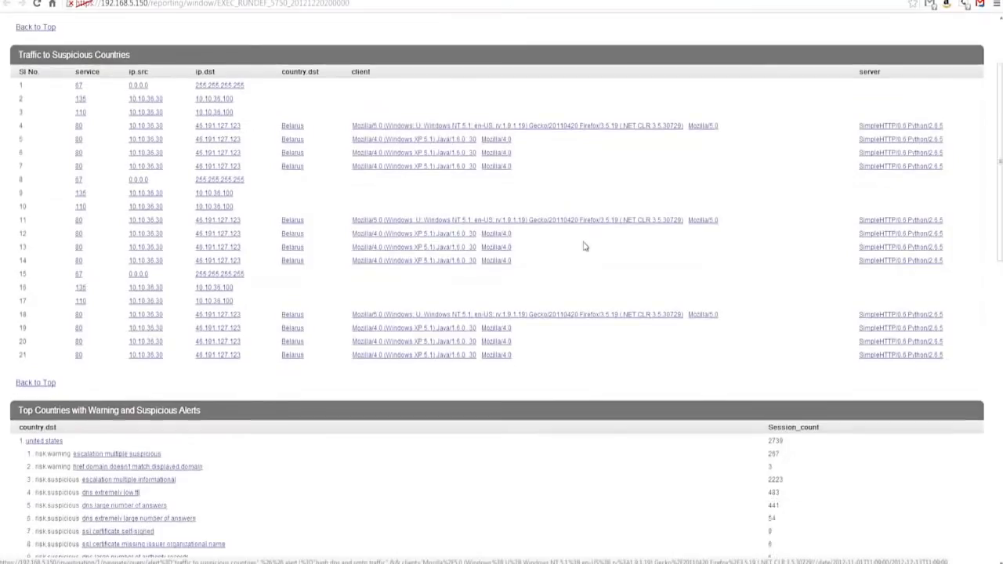
scroll(down, 3)
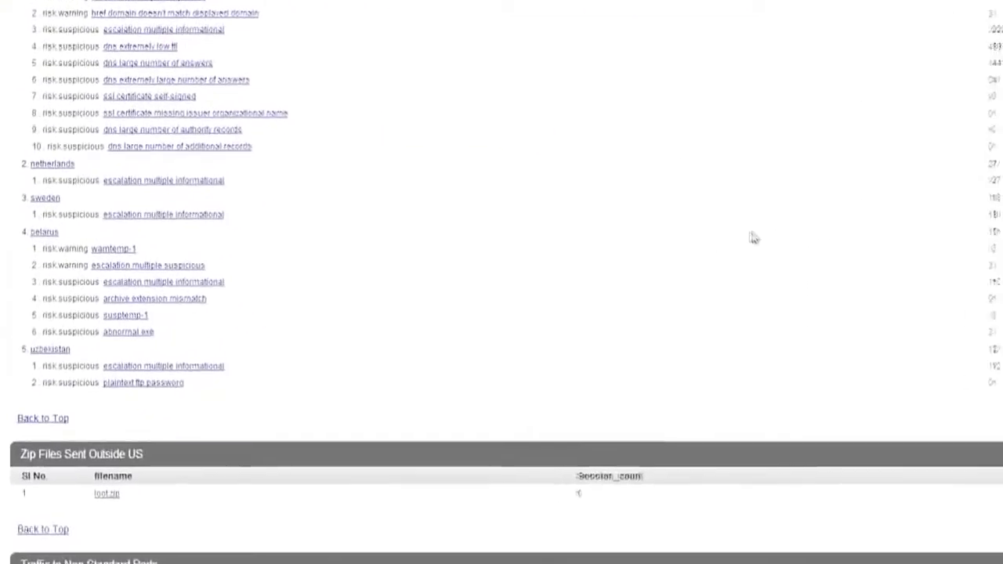
scroll(down, 3)
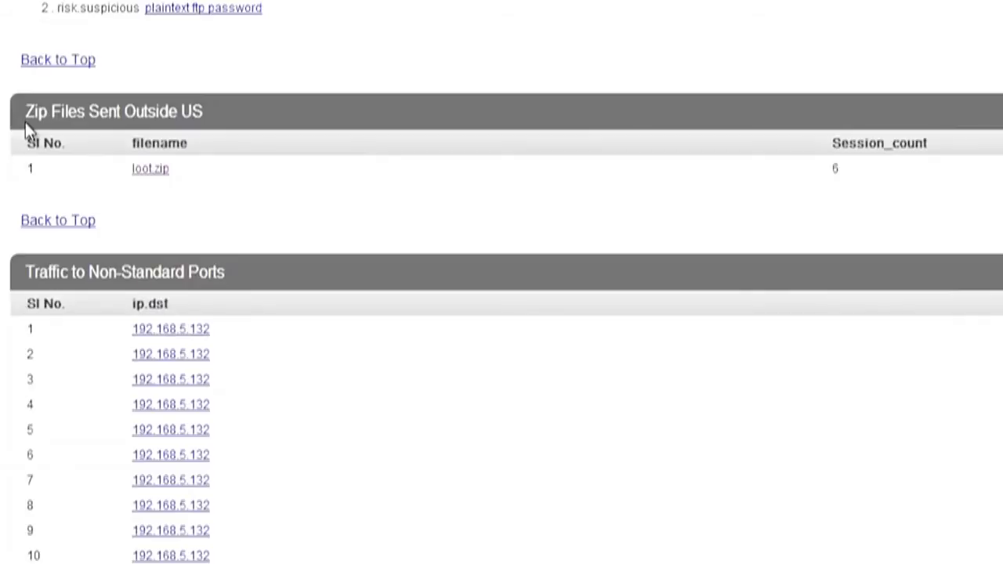
mouse_move(144, 196)
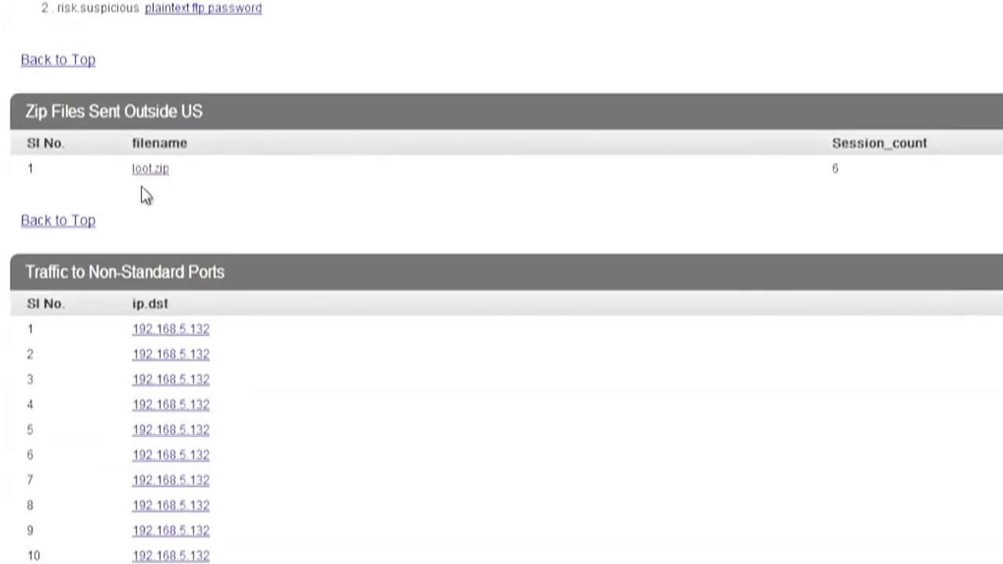
mouse_move(154, 186)
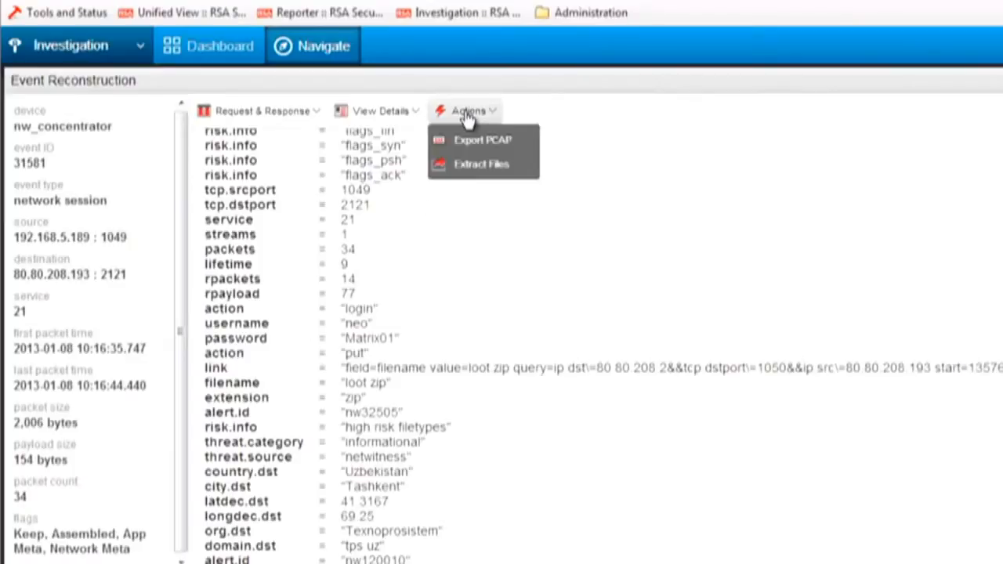
mouse_move(463, 175)
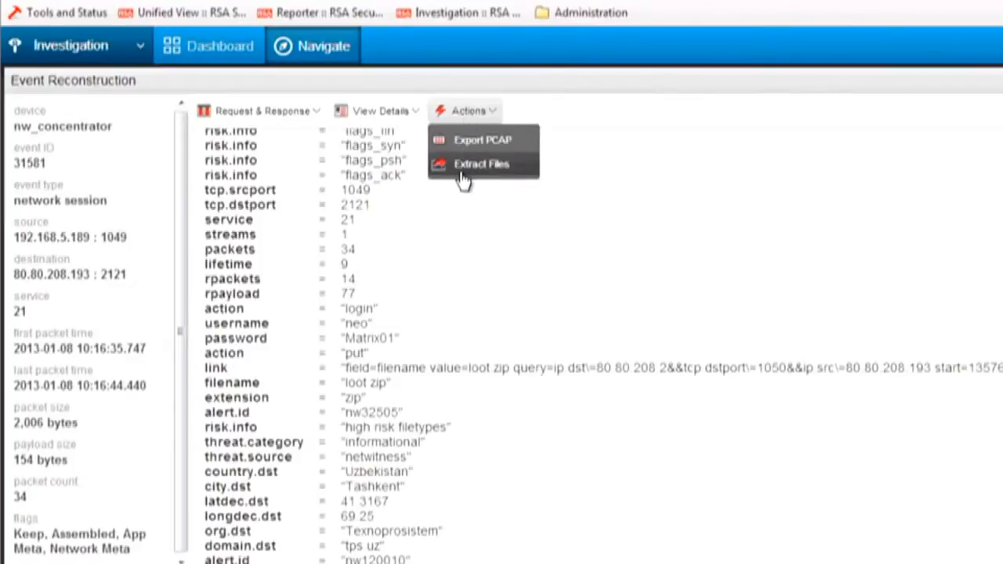
Step: Extract all file types from the loot.zip FTP session and view the completed extraction from Notifications
click(482, 164)
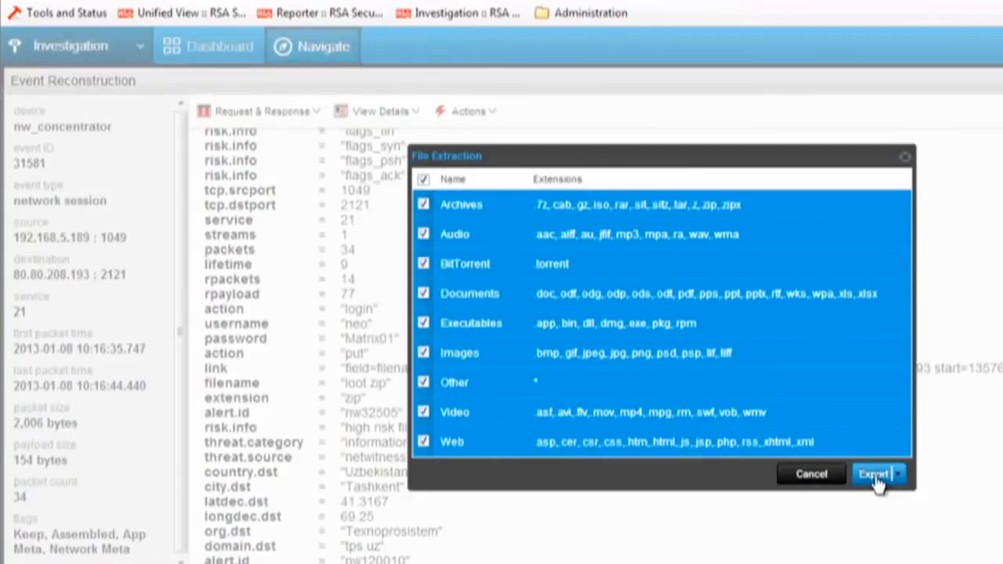
click(874, 473)
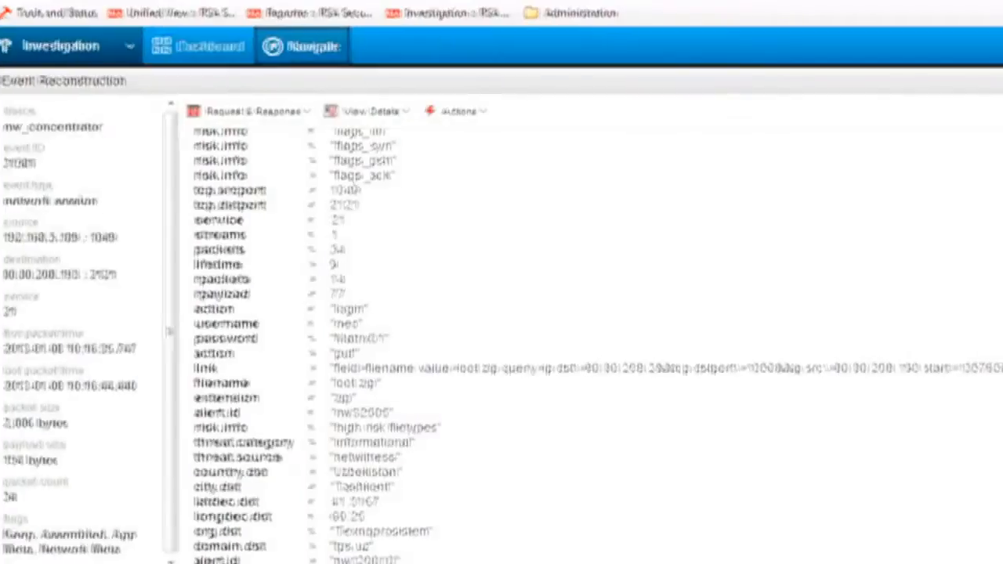
click(931, 46)
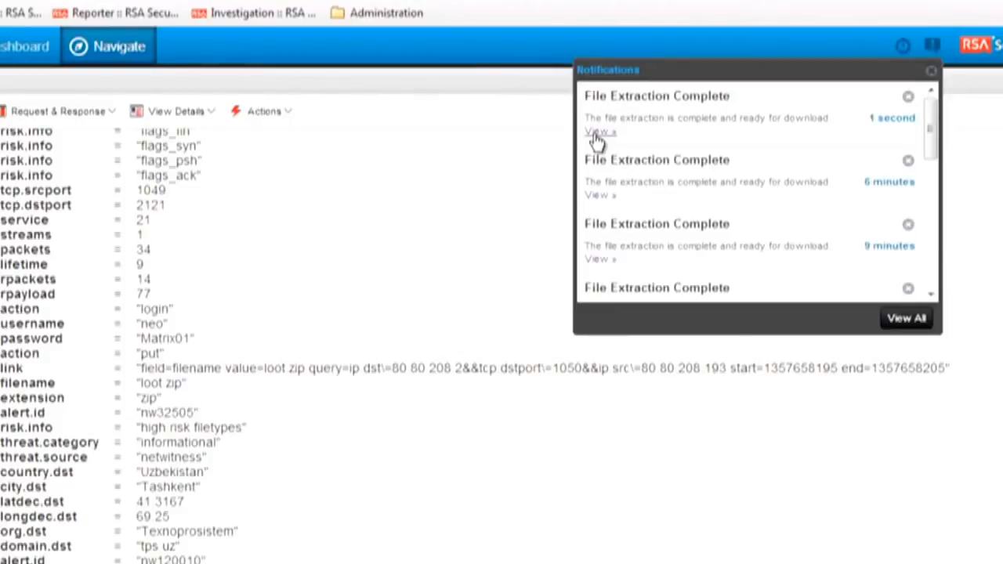
click(598, 132)
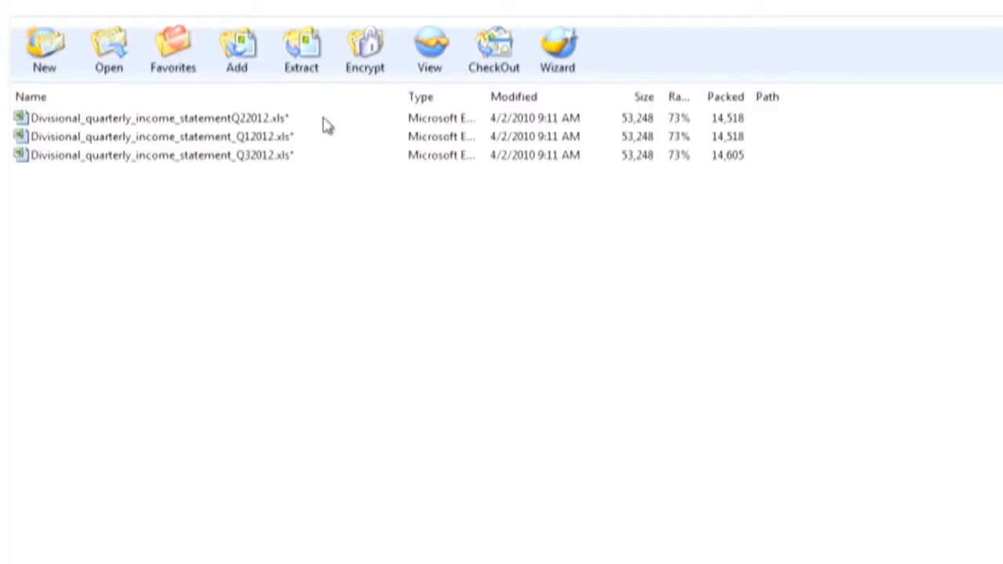
mouse_move(312, 166)
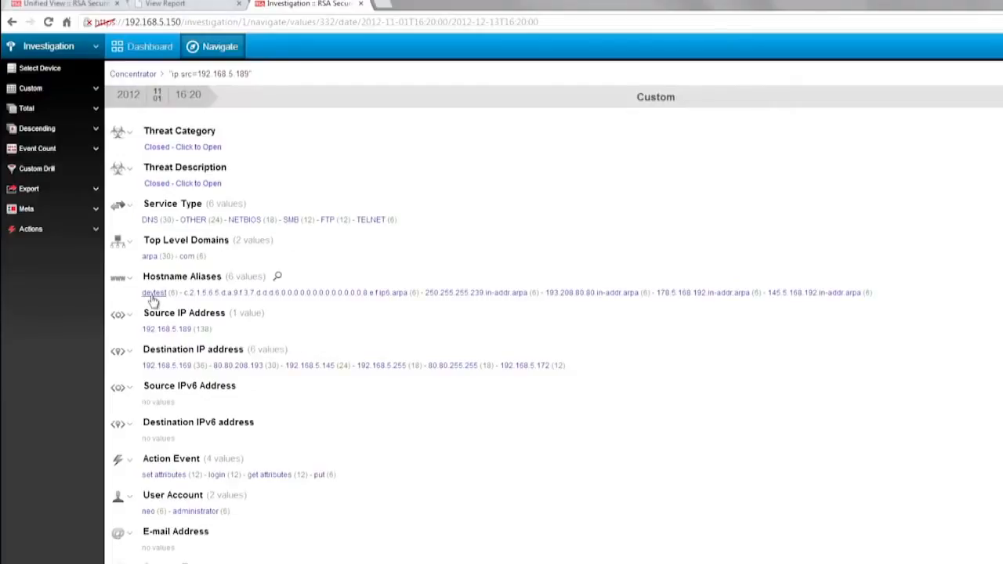
Step: Drill into the Risk: Warning value 'escalation multiple suspicious' to list its six Telnet sessions
scroll(up, 3)
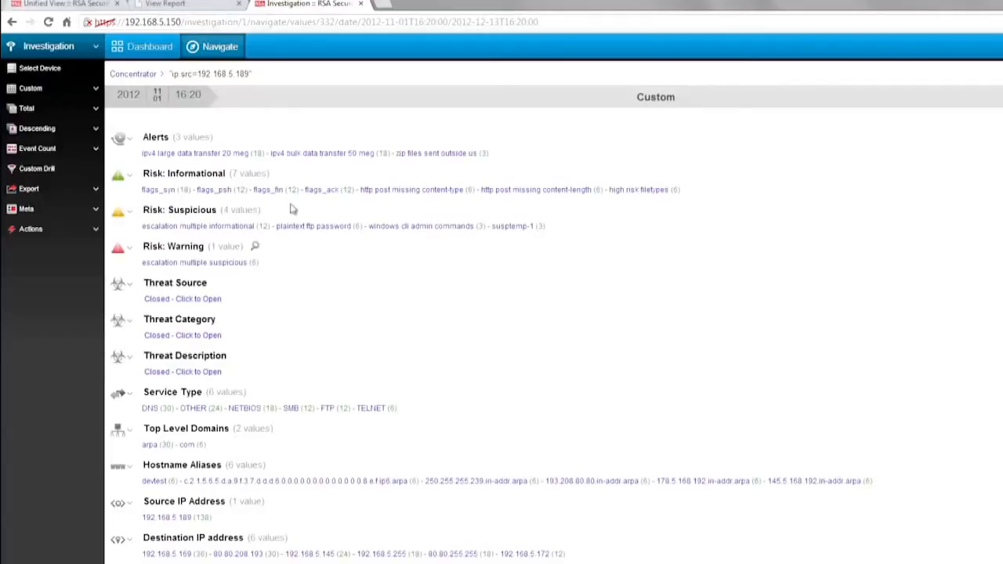
mouse_move(257, 269)
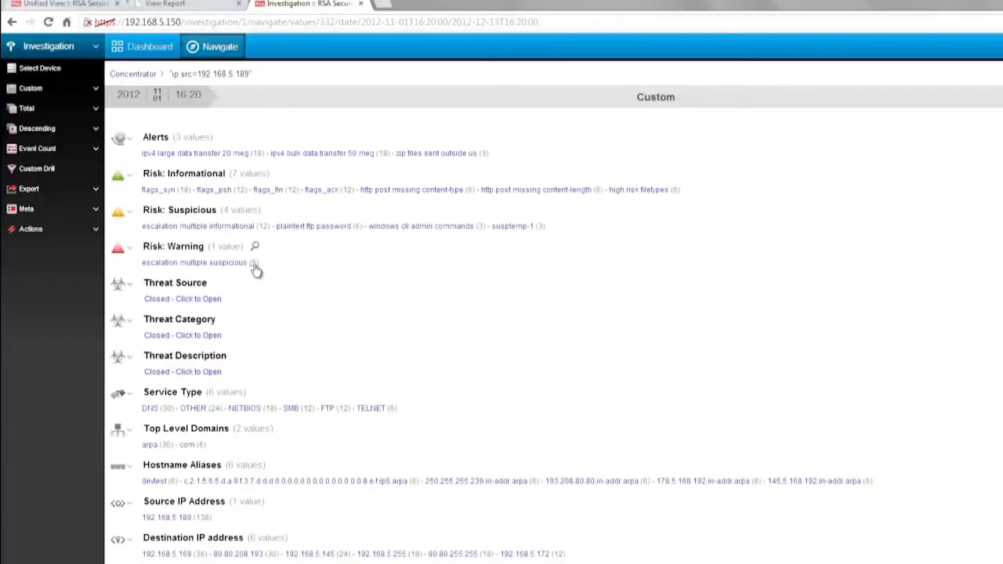
click(194, 261)
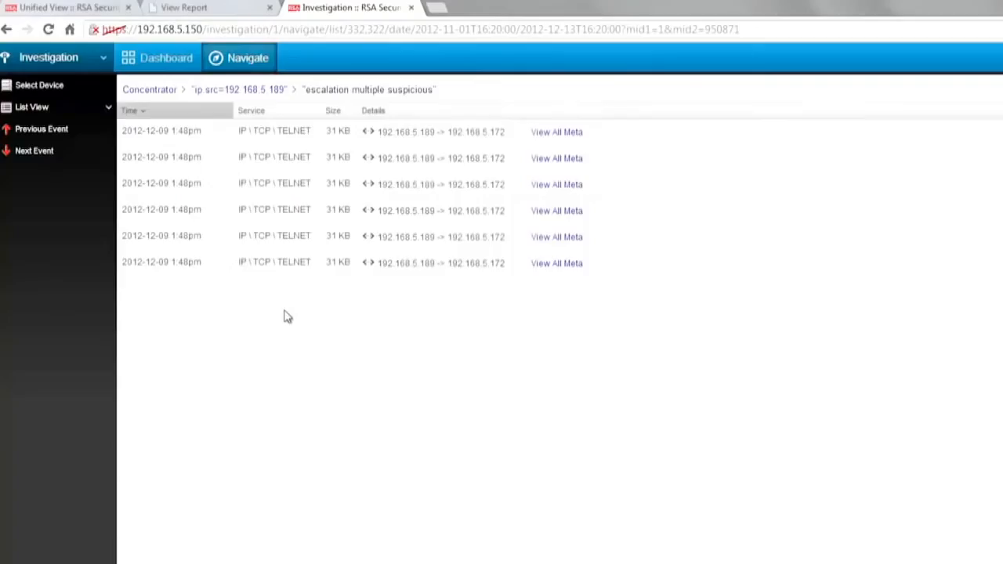
mouse_move(417, 147)
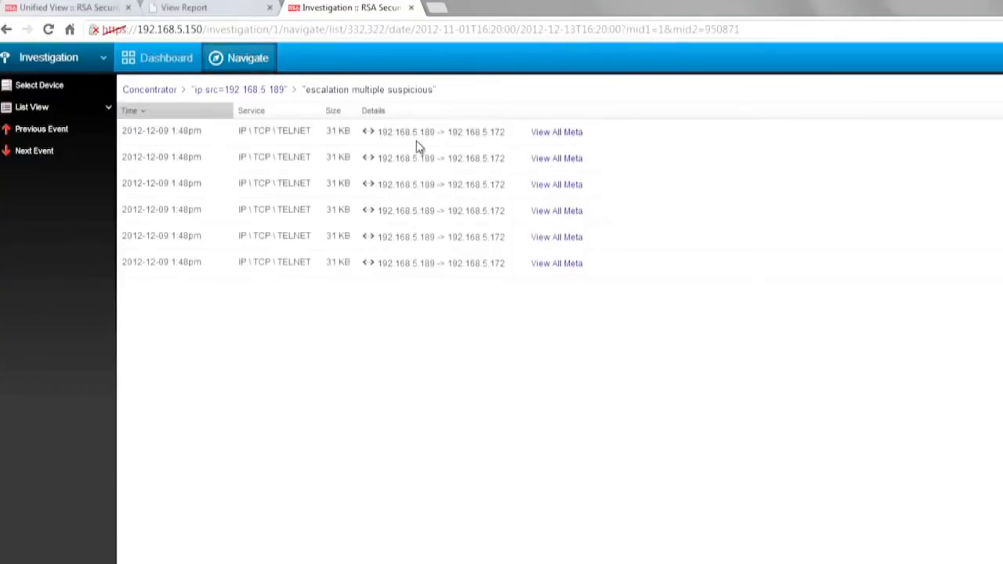
mouse_move(516, 150)
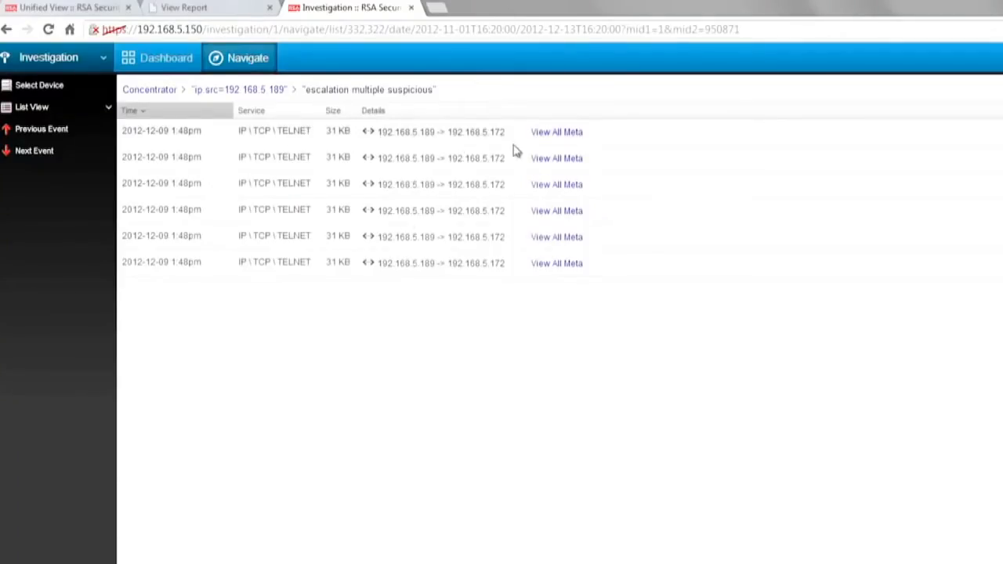
Step: View all meta of the first Telnet session from 192.168.5.189 to 192.168.5.172 port 23
click(557, 132)
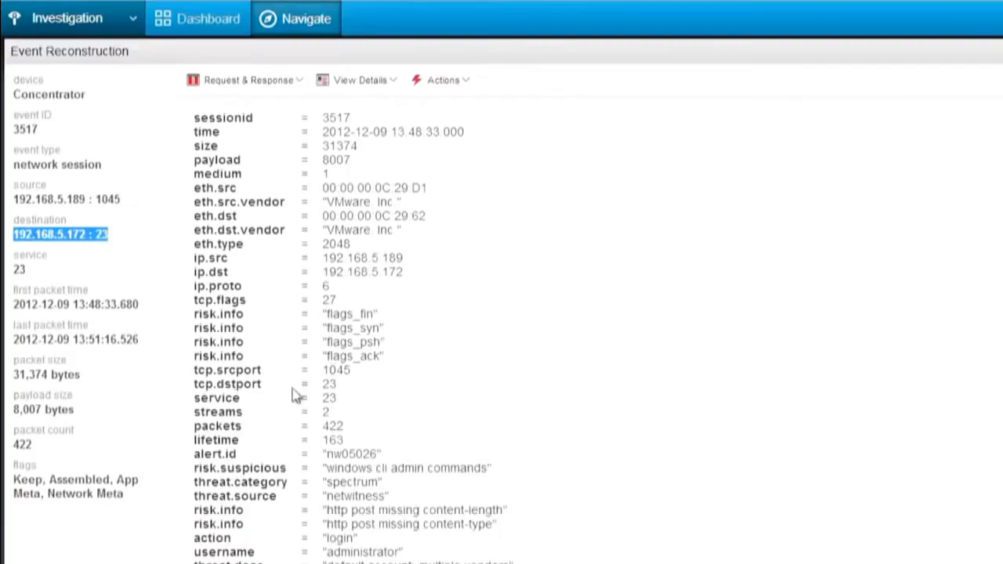
mouse_move(577, 405)
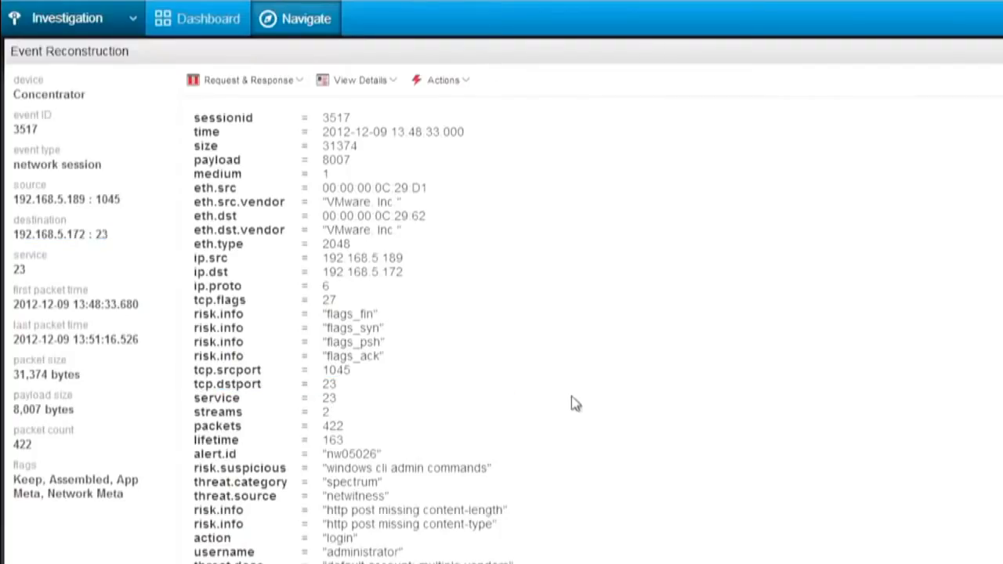
scroll(down, 3)
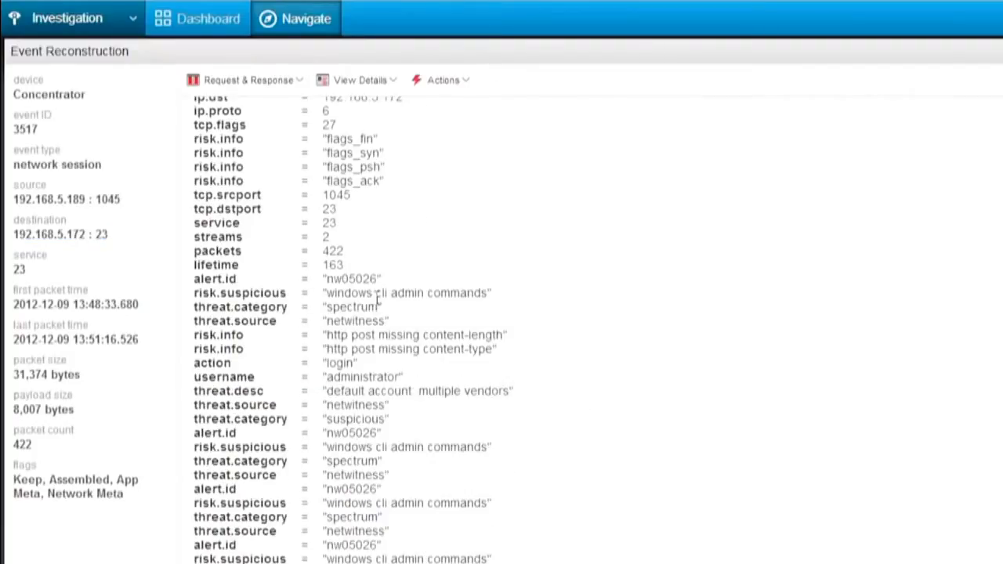
scroll(up, 3)
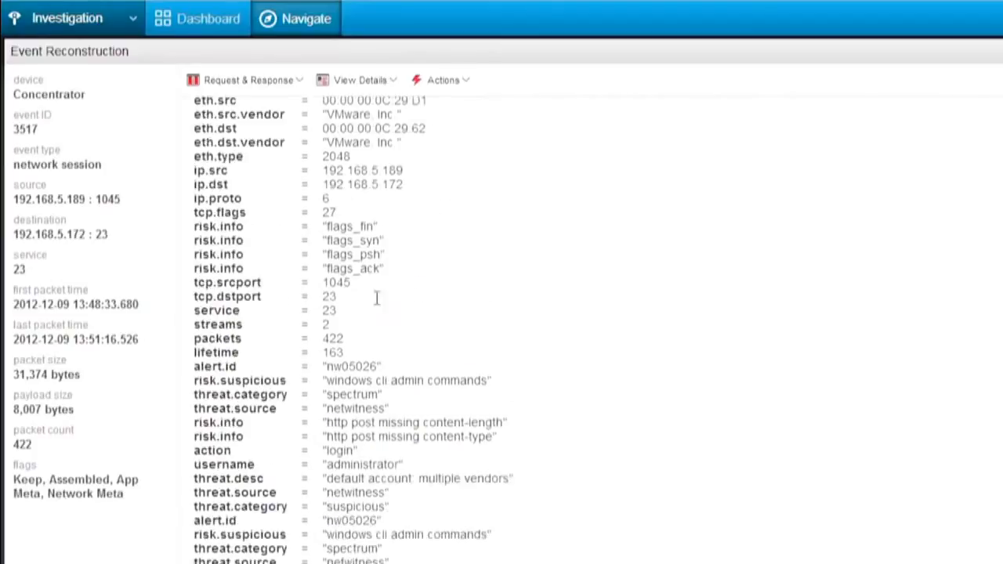
scroll(down, 3)
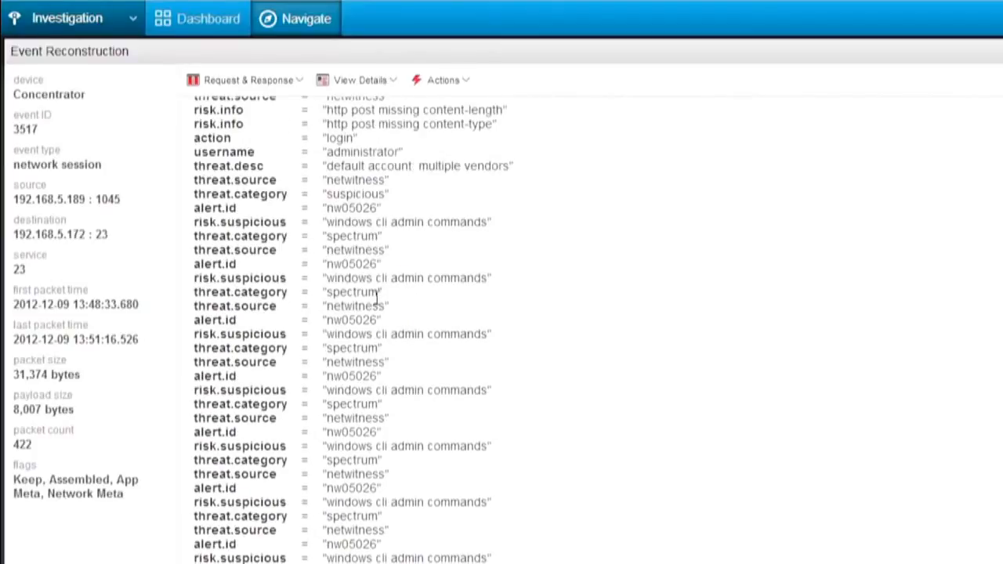
click(361, 79)
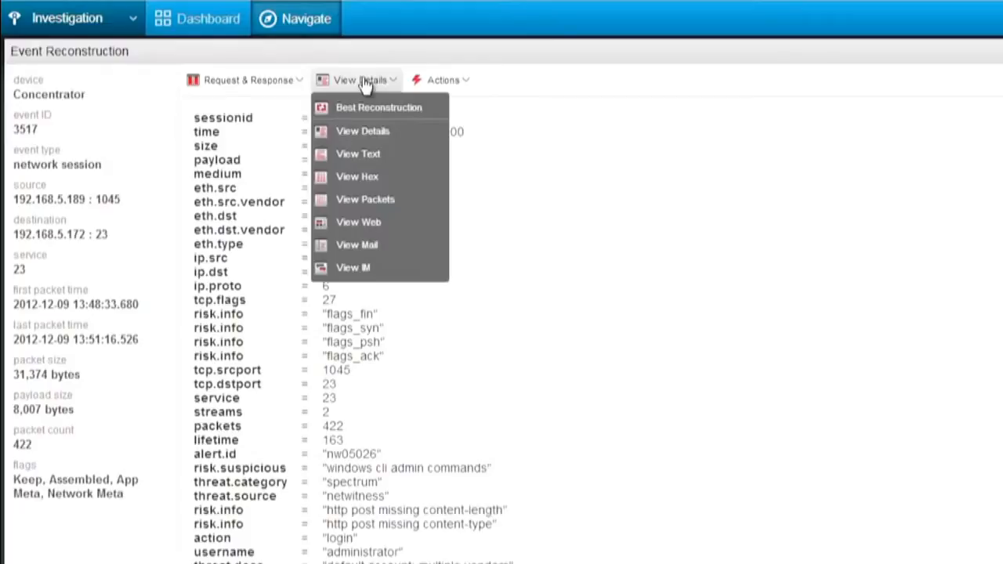
Step: Choose Best Reconstruction and read through the administrator login and quarterly financials folder listing
click(379, 107)
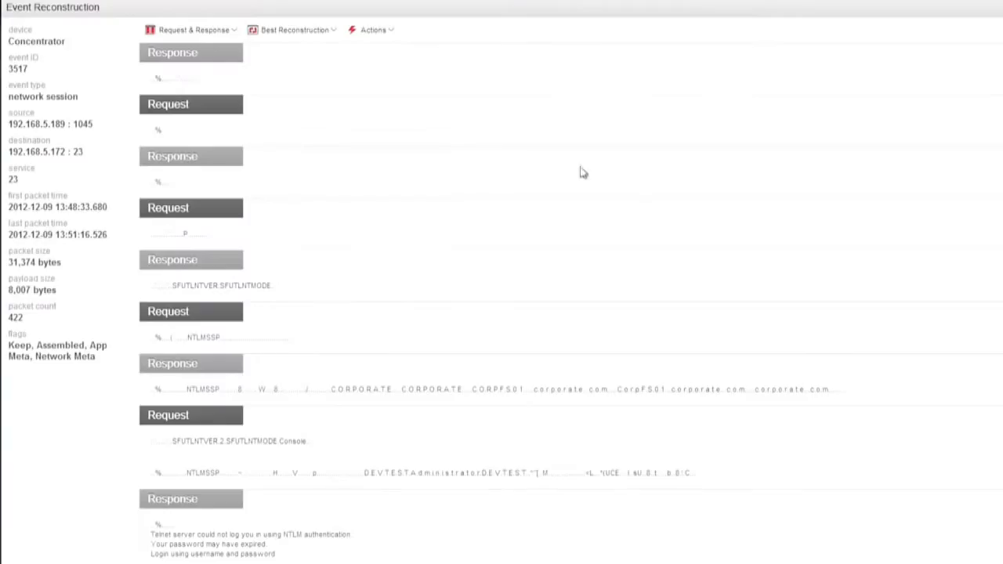
mouse_move(743, 228)
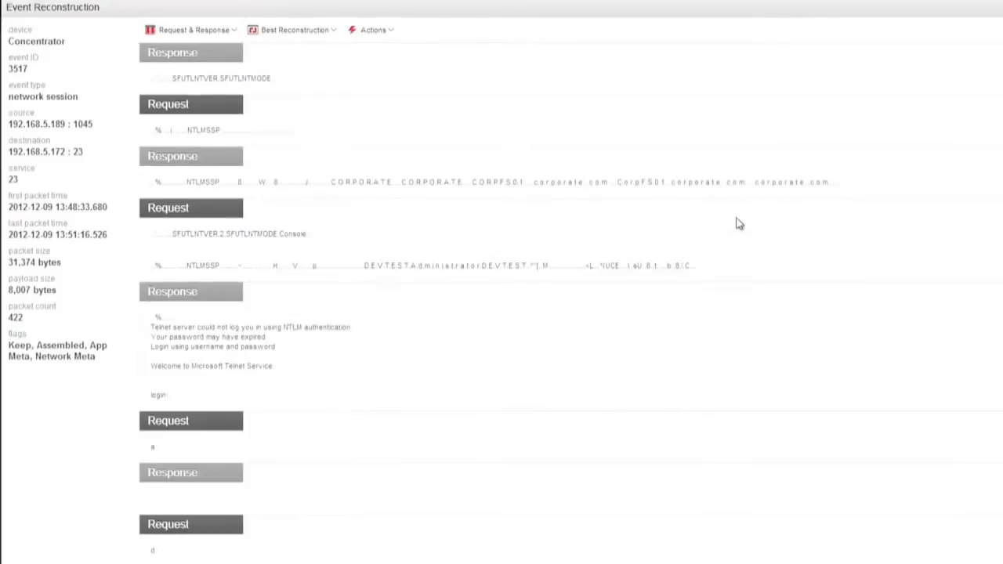
scroll(down, 3)
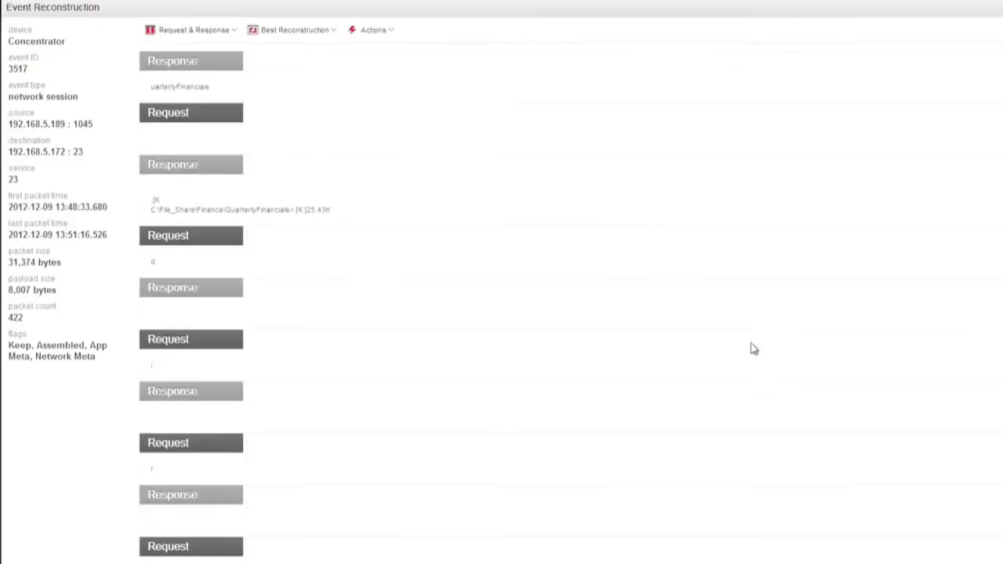
scroll(down, 3)
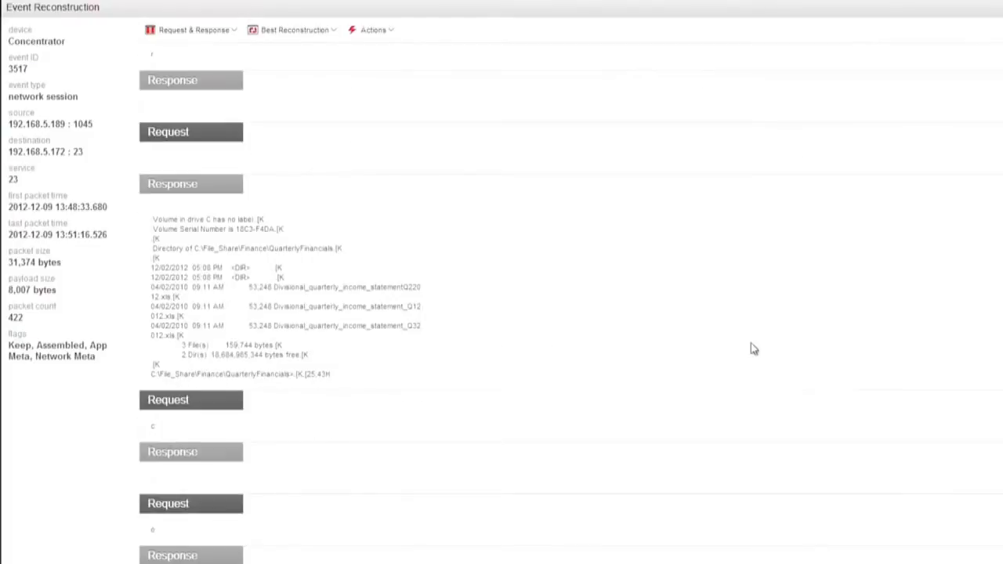
mouse_move(352, 251)
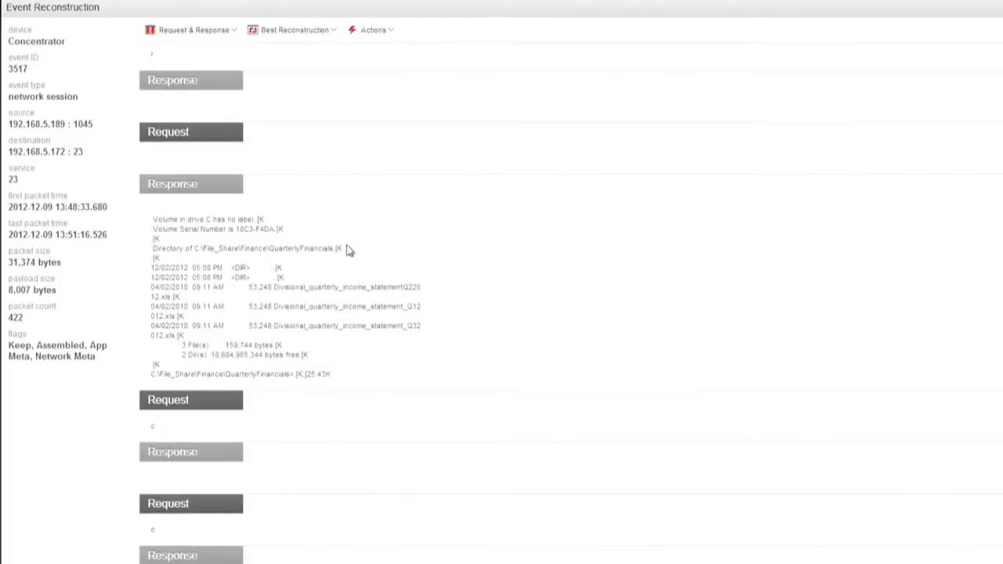
scroll(down, 3)
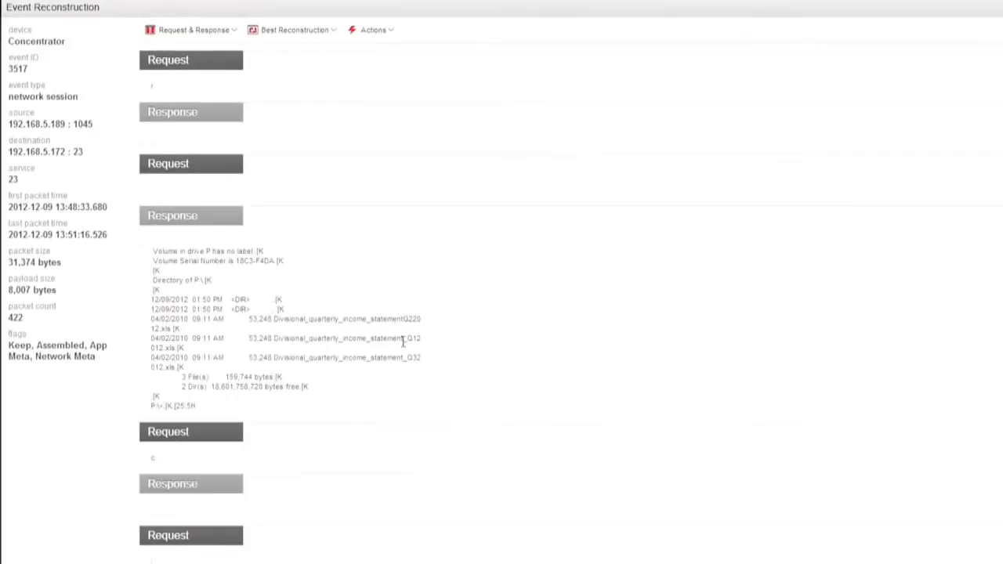
scroll(down, 3)
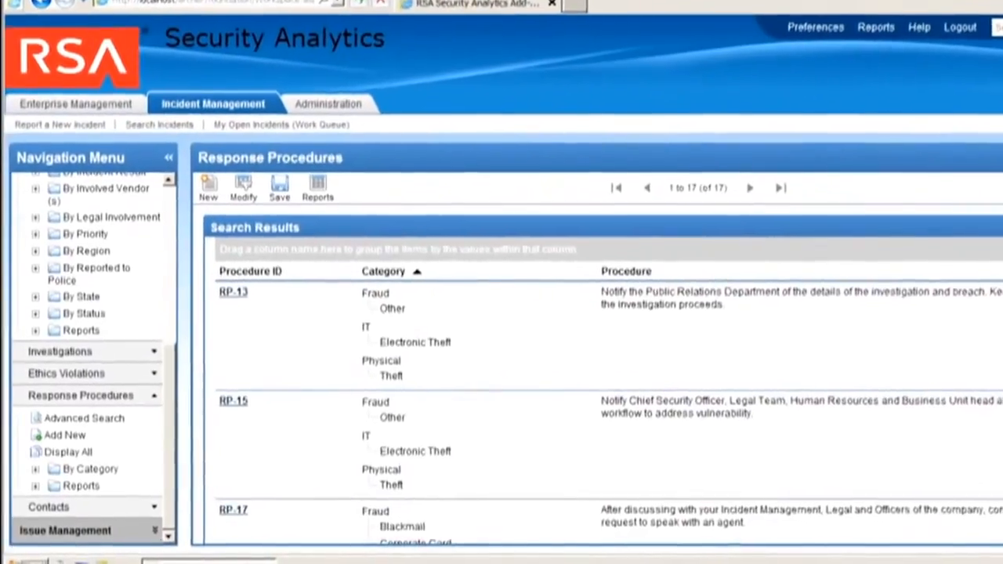
Step: Scroll the response procedures to read notification and escalation steps for data theft
scroll(down, 3)
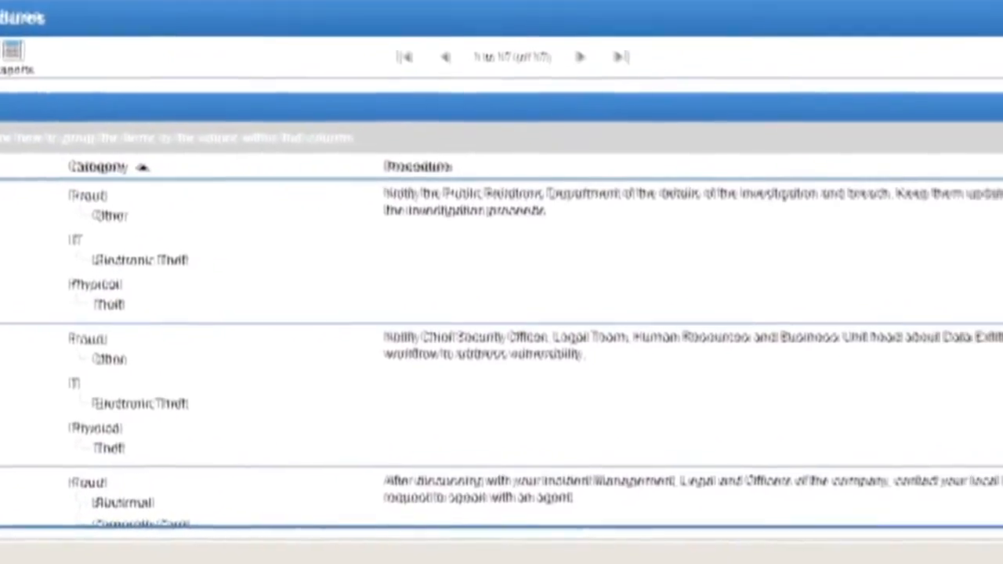
scroll(down, 3)
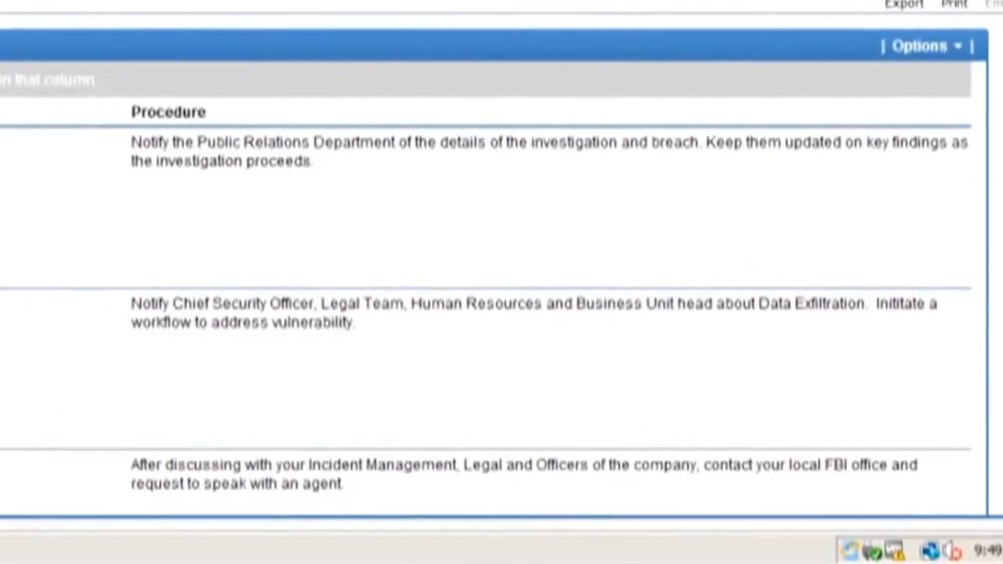